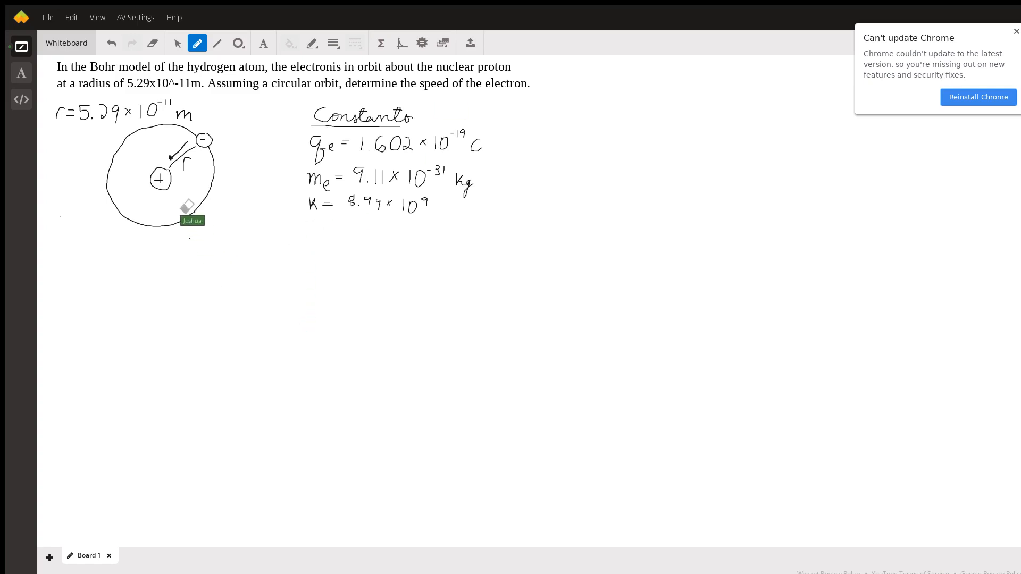
{"action": "mouse_move", "coordinate": [176, 172]}
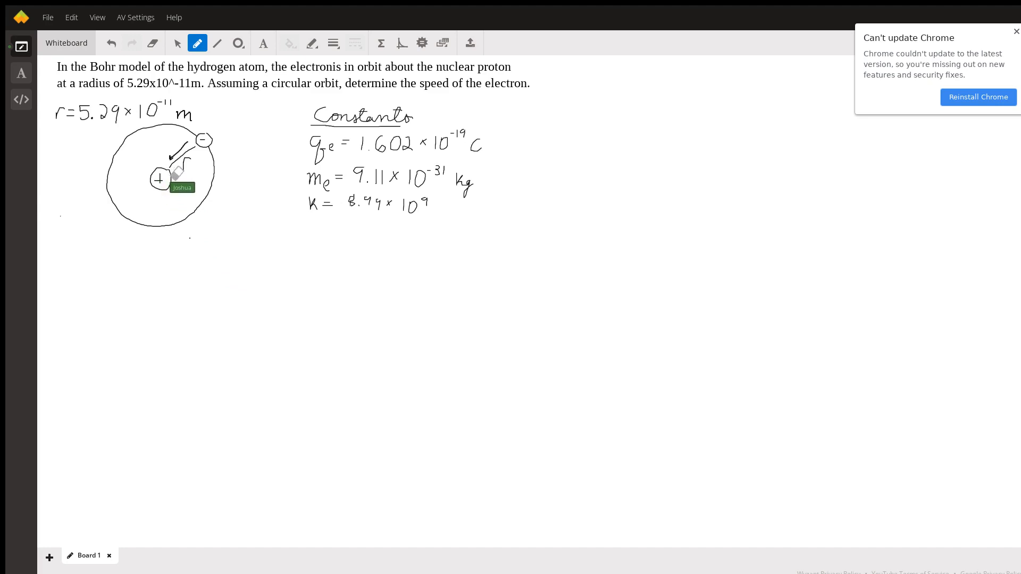
{"action": "mouse_move", "coordinate": [158, 129]}
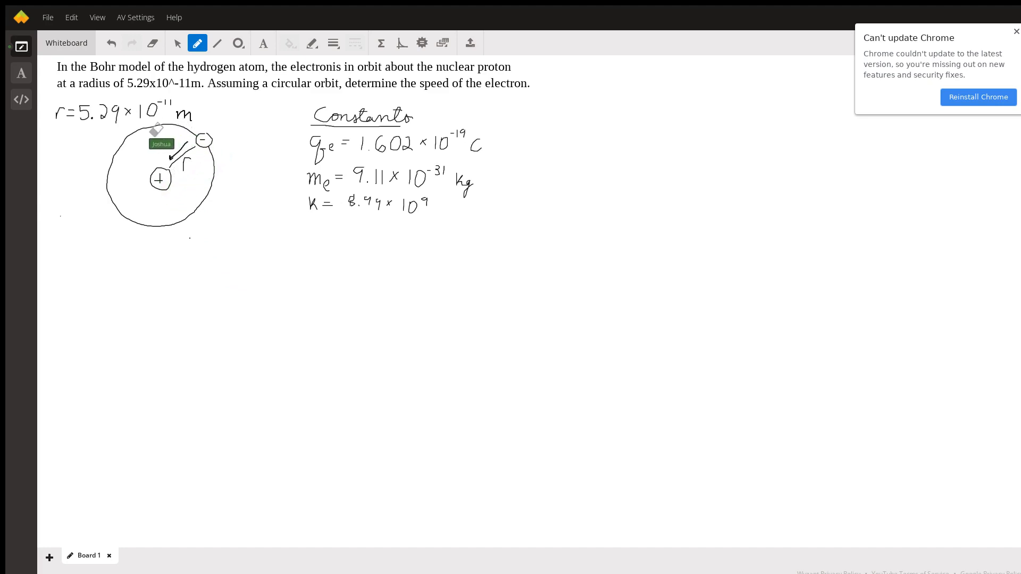
{"action": "mouse_move", "coordinate": [210, 153]}
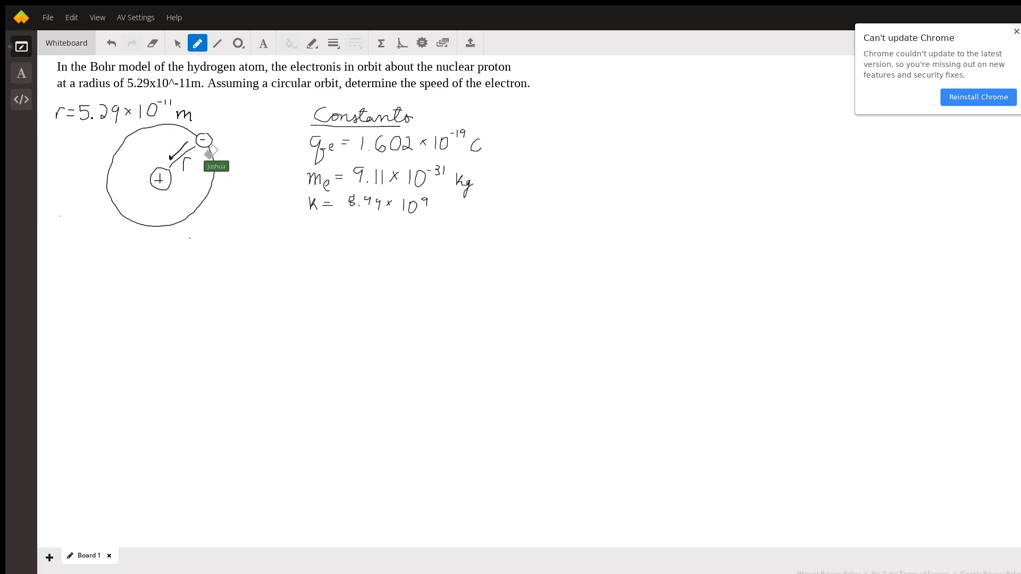
{"action": "mouse_move", "coordinate": [133, 143]}
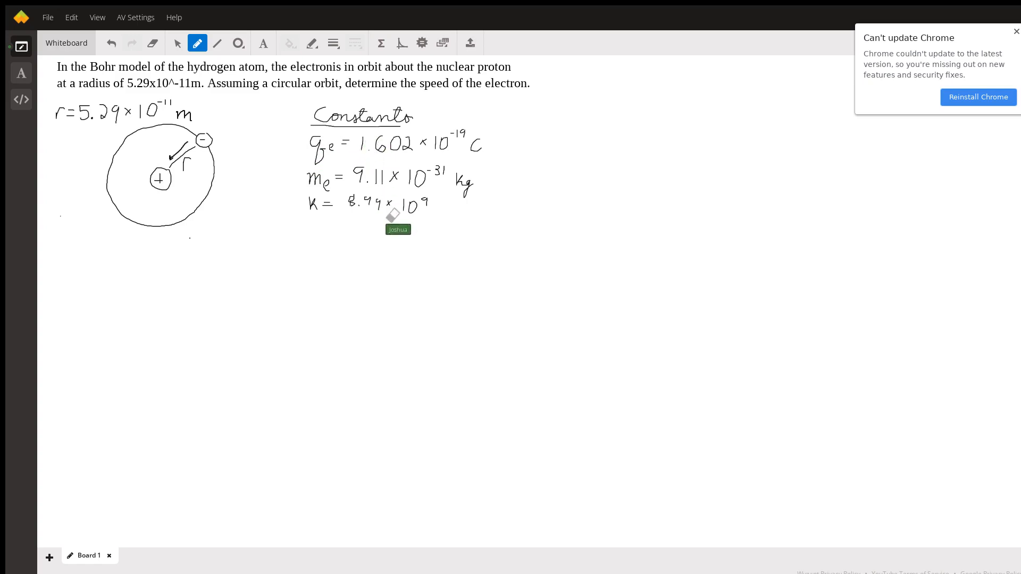
{"action": "mouse_move", "coordinate": [409, 252]}
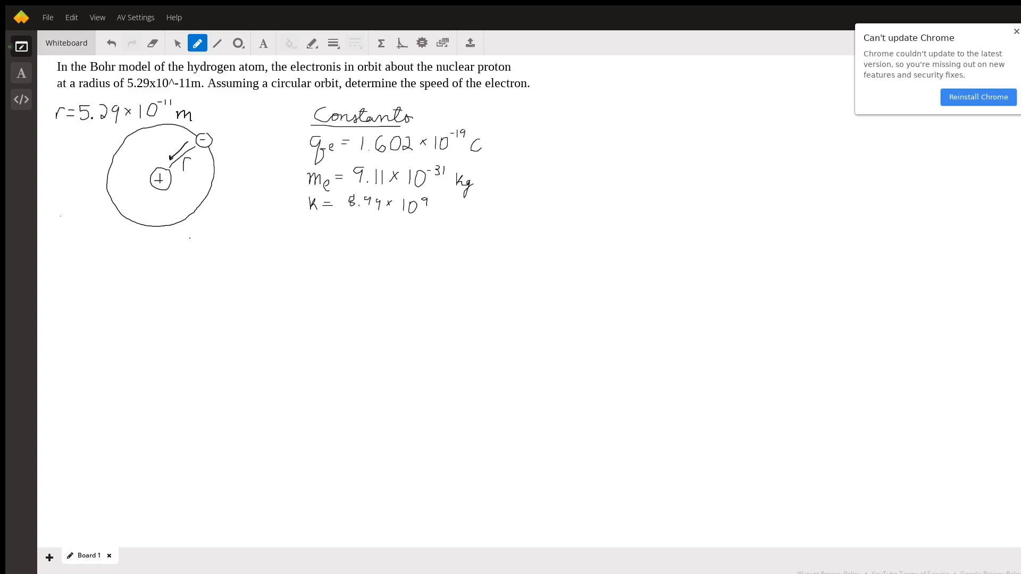
{"action": "mouse_move", "coordinate": [169, 271]}
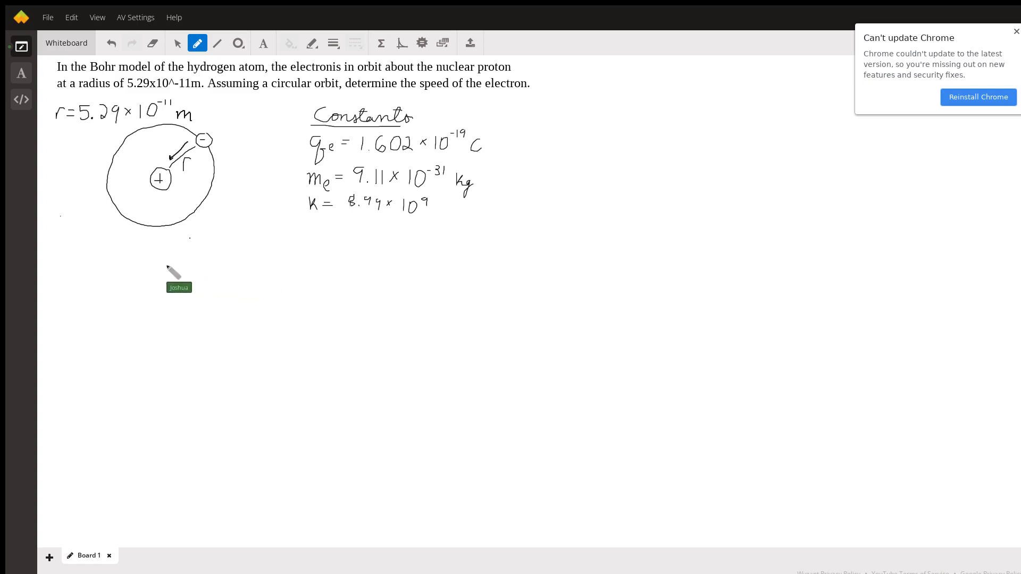
{"action": "mouse_move", "coordinate": [97, 258]}
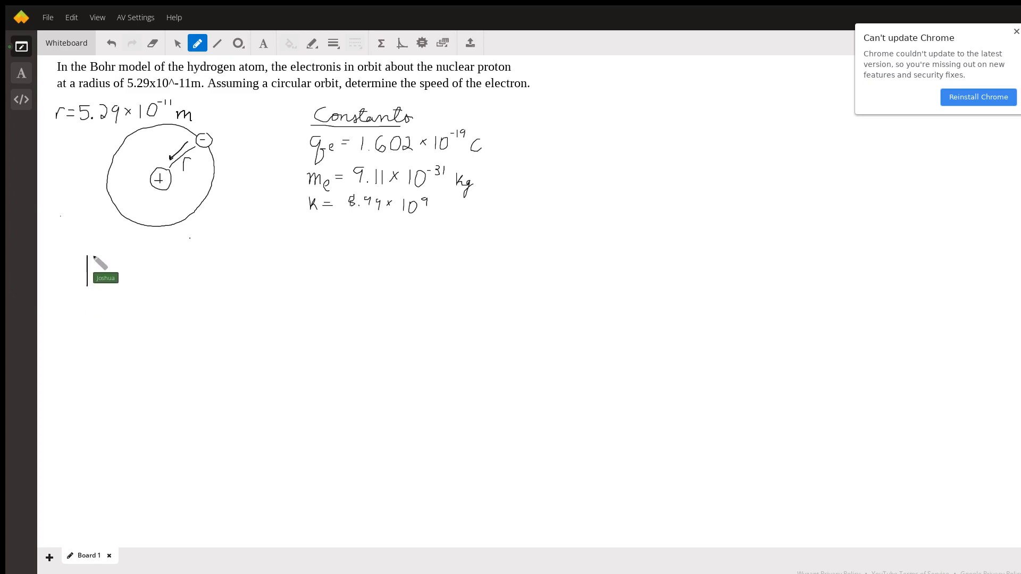
Step: Handwrite 'Fc =' below the circle diagram to begin Fc = m v²/r
{"action": "left_click_drag", "start_coordinate": [88, 257], "coordinate": [104, 284]}
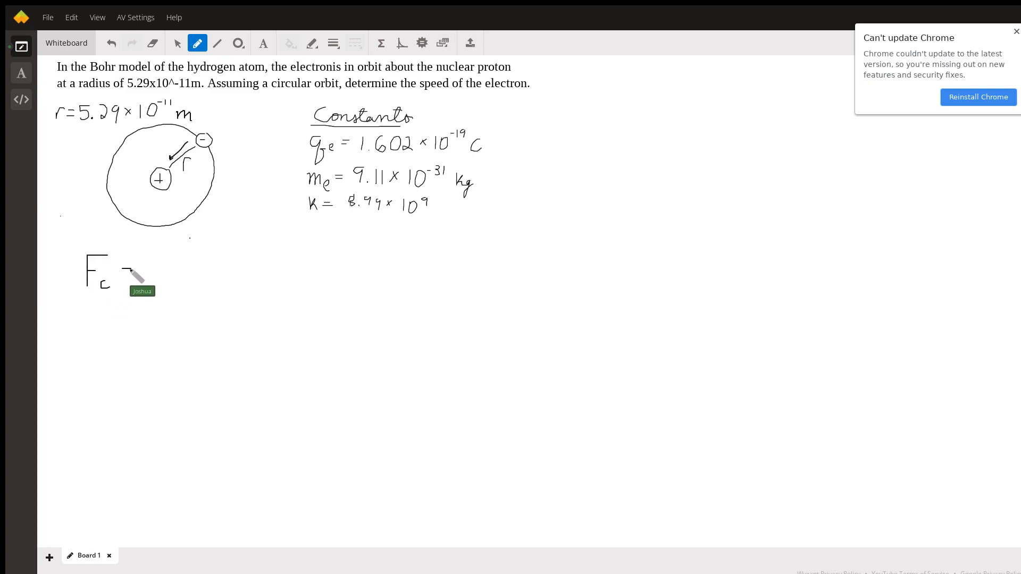
{"action": "left_click_drag", "start_coordinate": [124, 270], "coordinate": [140, 273]}
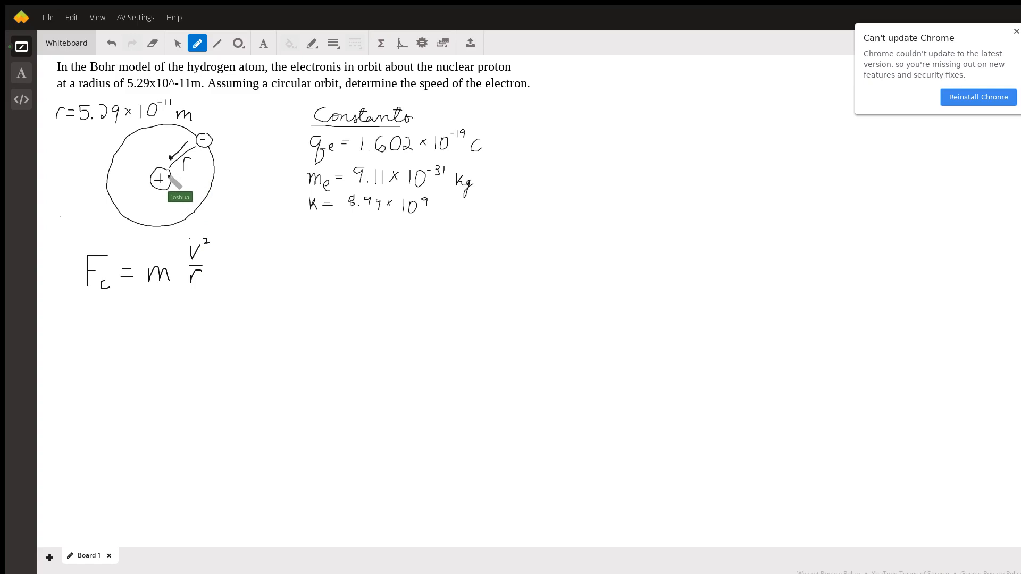
{"action": "mouse_move", "coordinate": [206, 165]}
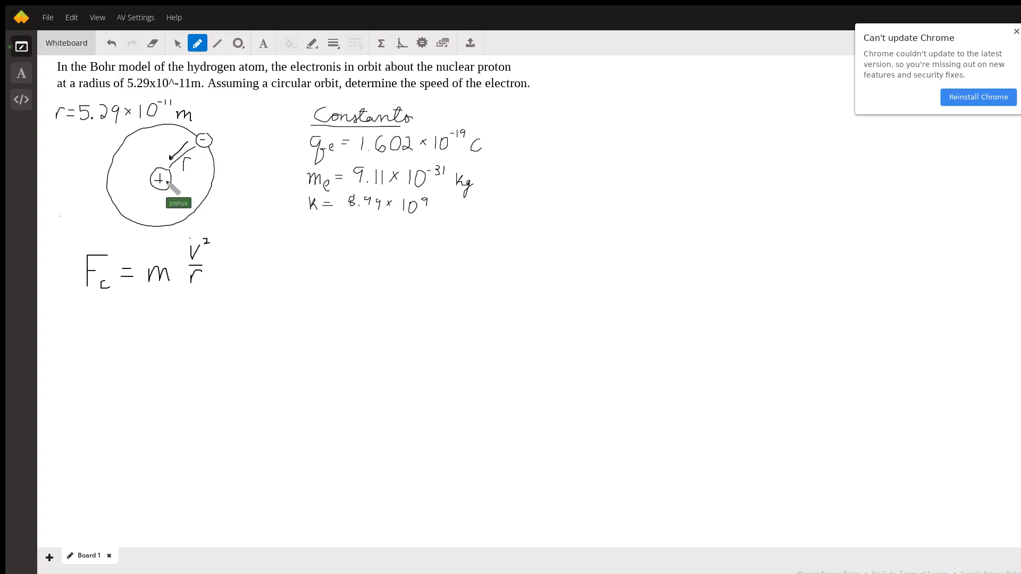
{"action": "mouse_move", "coordinate": [173, 171]}
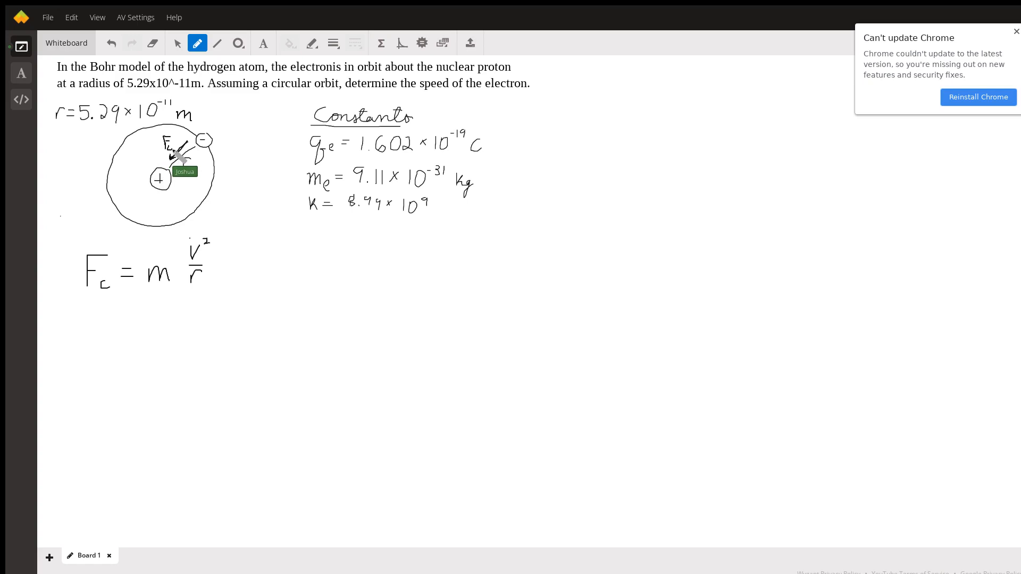
Step: Write 'Fc' beside the arrow pointing toward the proton
{"action": "left_click_drag", "start_coordinate": [182, 150], "coordinate": [192, 165]}
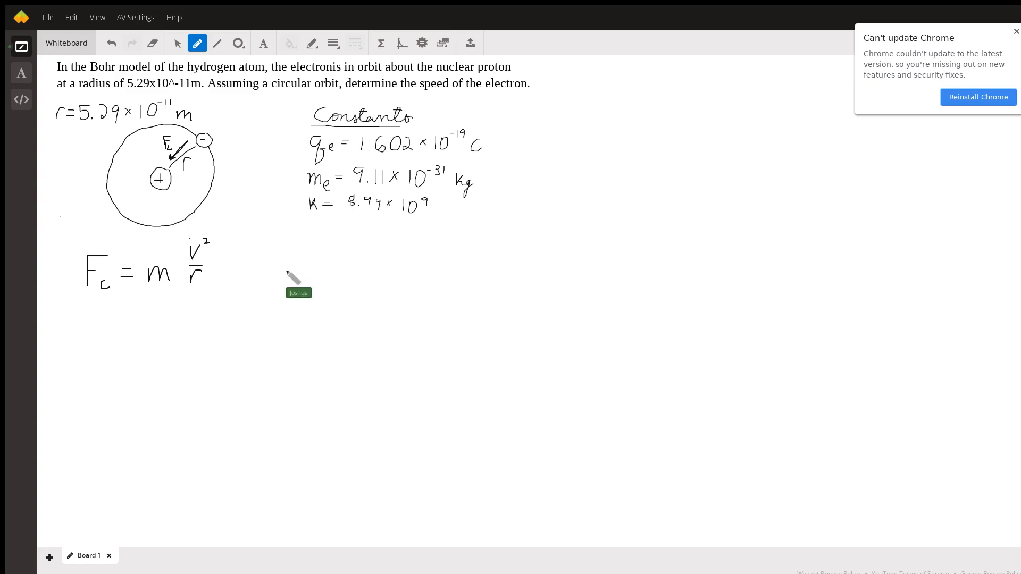
{"action": "mouse_move", "coordinate": [295, 272]}
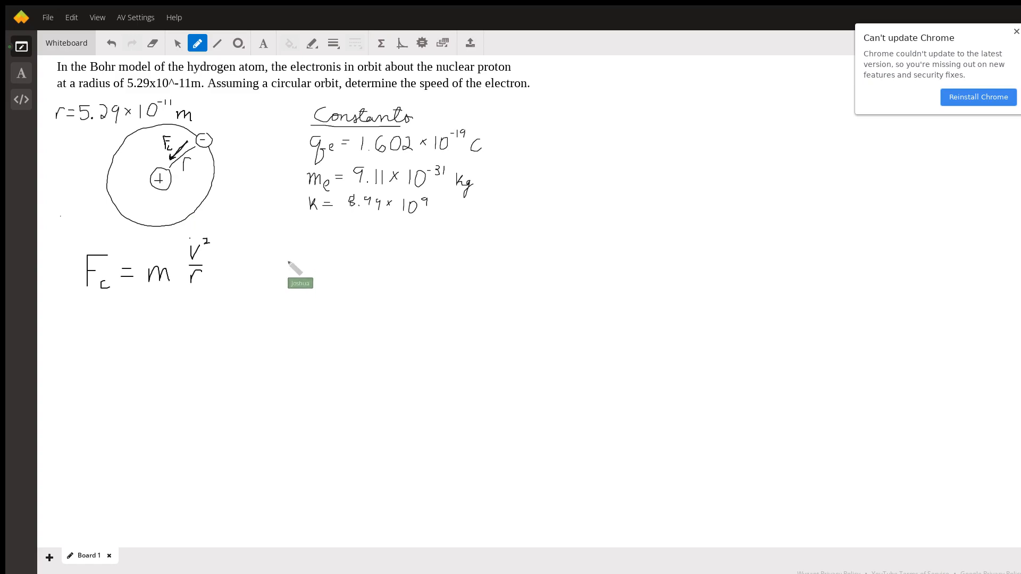
{"action": "mouse_move", "coordinate": [312, 271]}
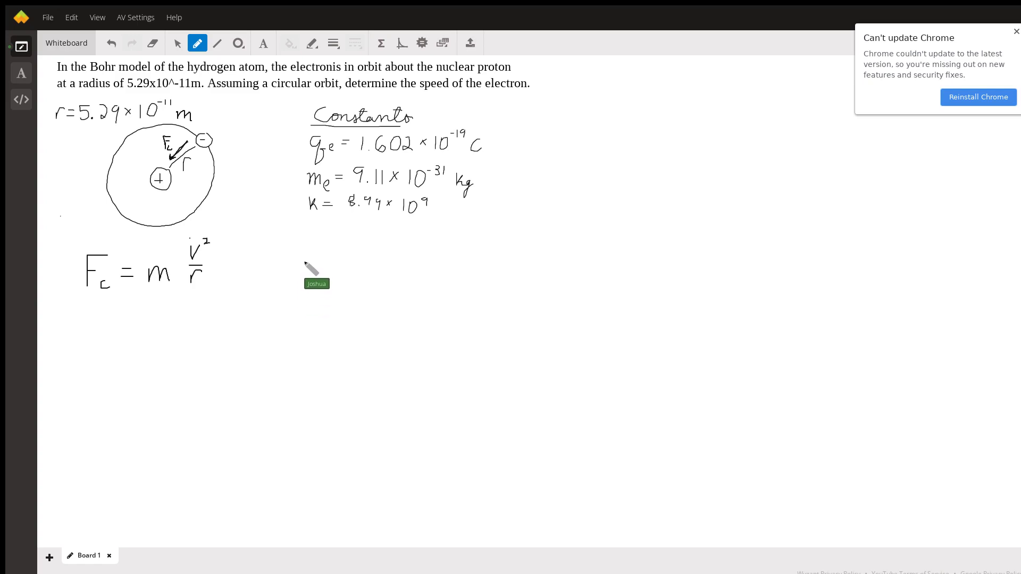
Step: Handwrite 'F = k q1' right of the Fc equation, starting Coulomb's law
{"action": "left_click_drag", "start_coordinate": [305, 250], "coordinate": [324, 284]}
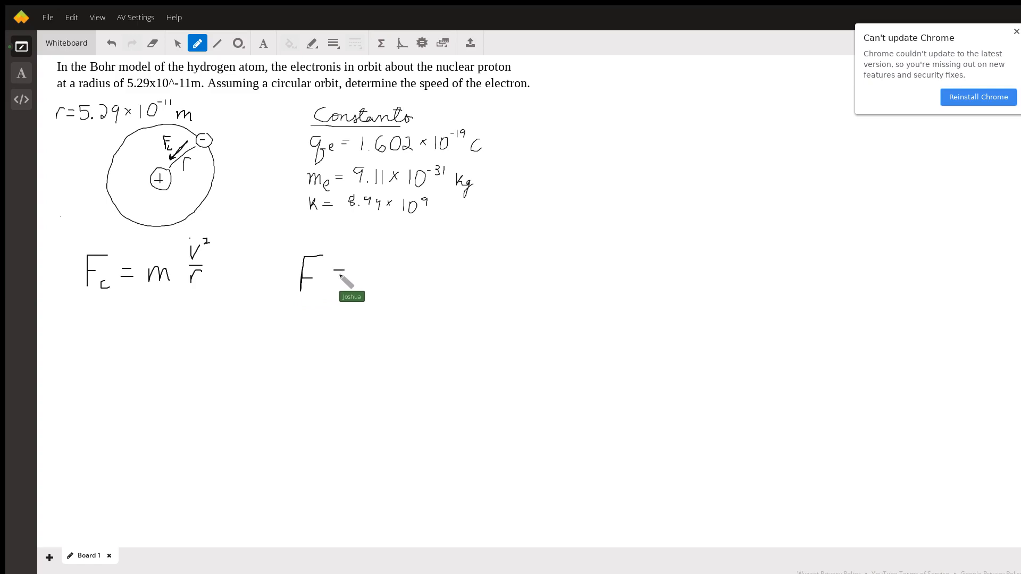
{"action": "left_click_drag", "start_coordinate": [339, 274], "coordinate": [355, 272]}
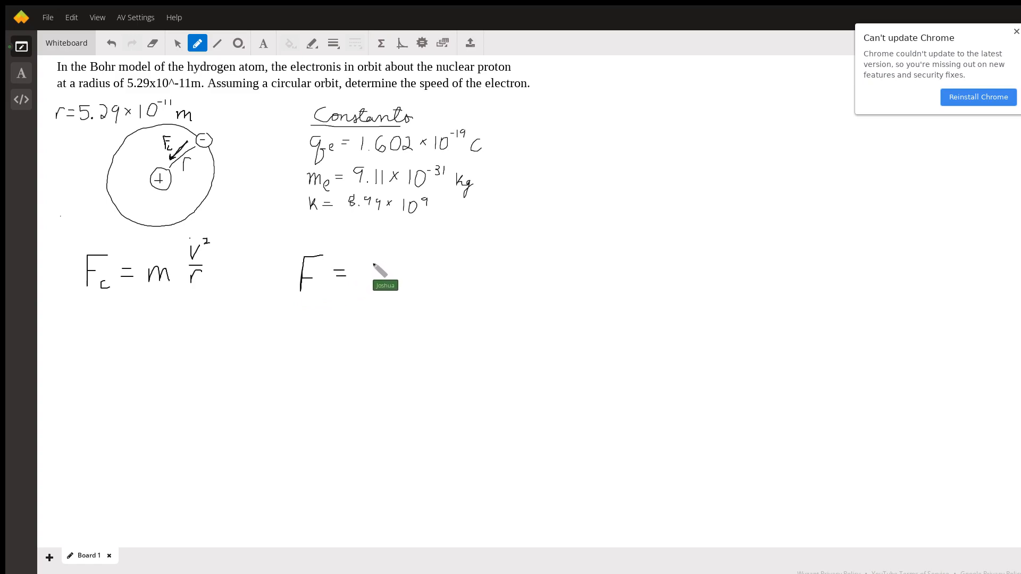
{"action": "mouse_move", "coordinate": [384, 289]}
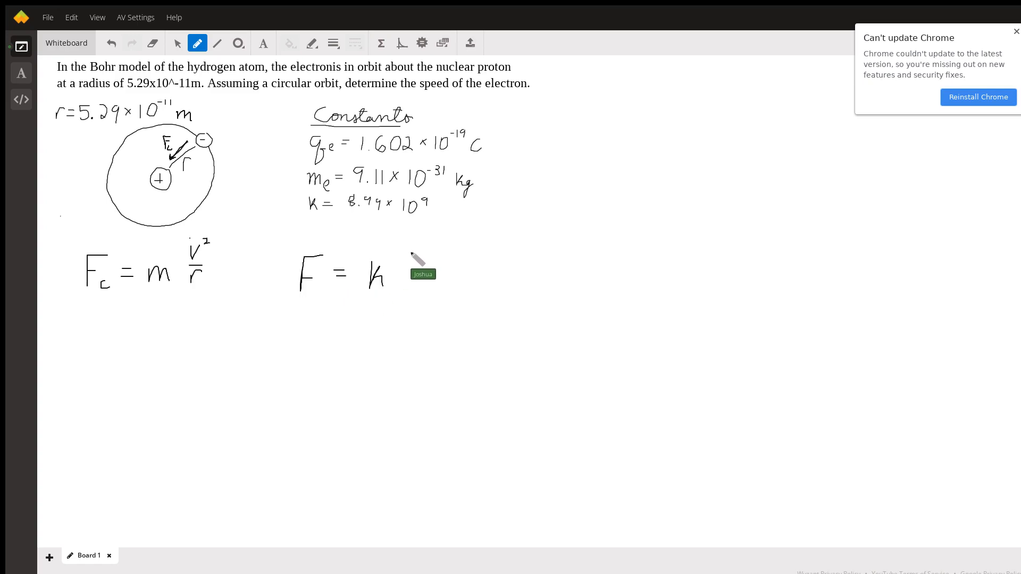
{"action": "left_click_drag", "start_coordinate": [407, 254], "coordinate": [417, 273]}
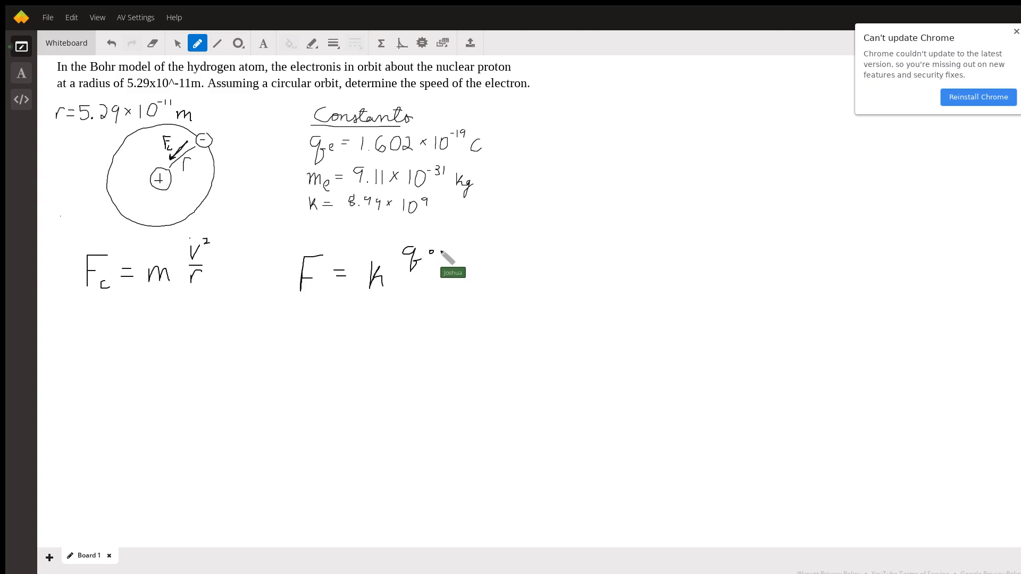
{"action": "left_click_drag", "start_coordinate": [443, 255], "coordinate": [446, 274]}
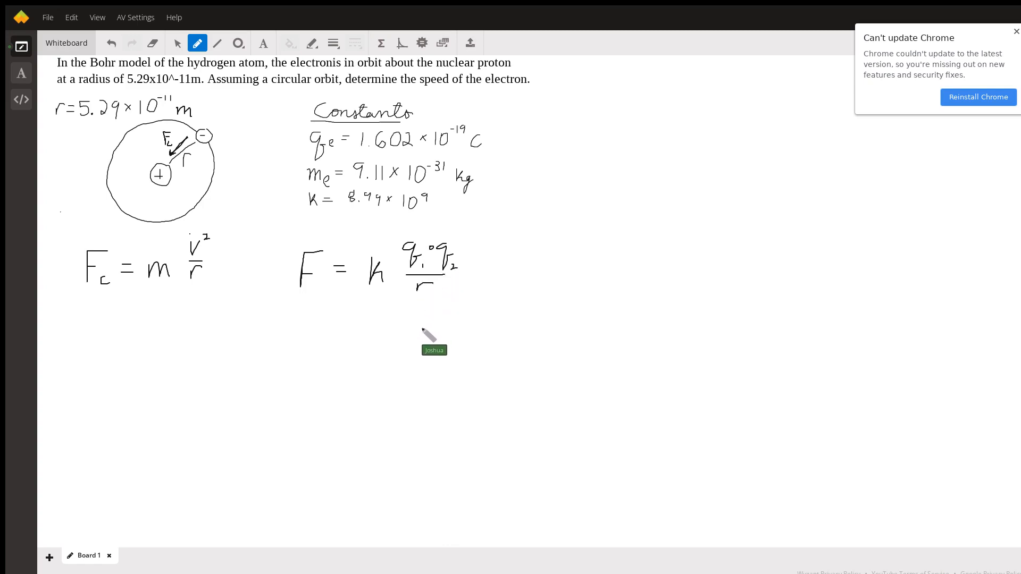
{"action": "mouse_move", "coordinate": [318, 290]}
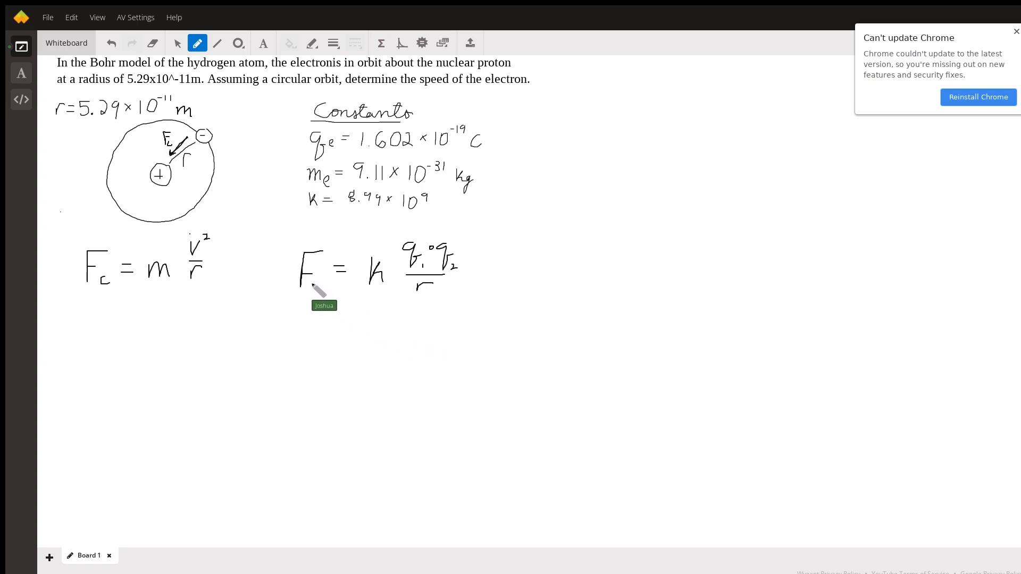
{"action": "mouse_move", "coordinate": [390, 306]}
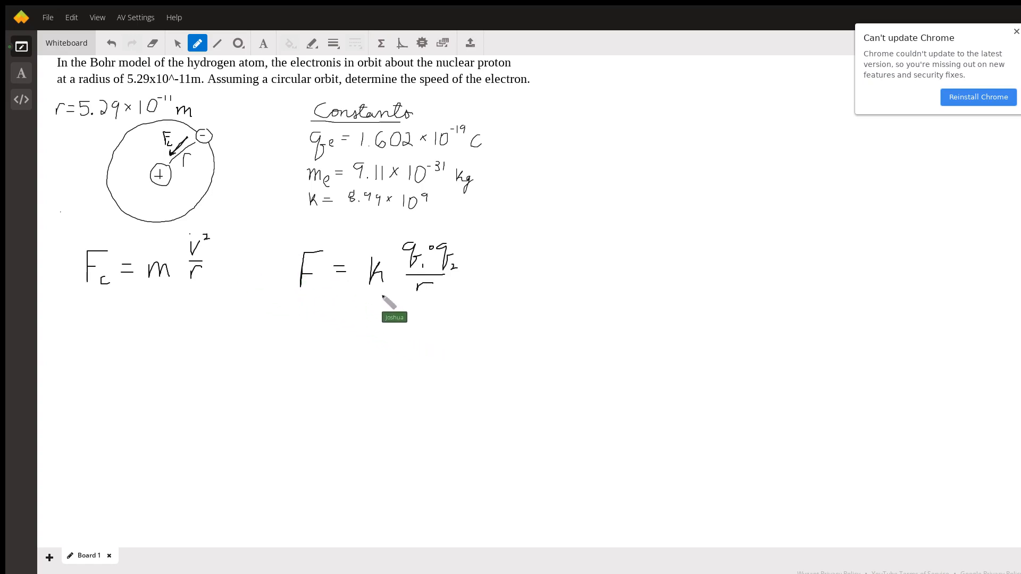
{"action": "mouse_move", "coordinate": [401, 314]}
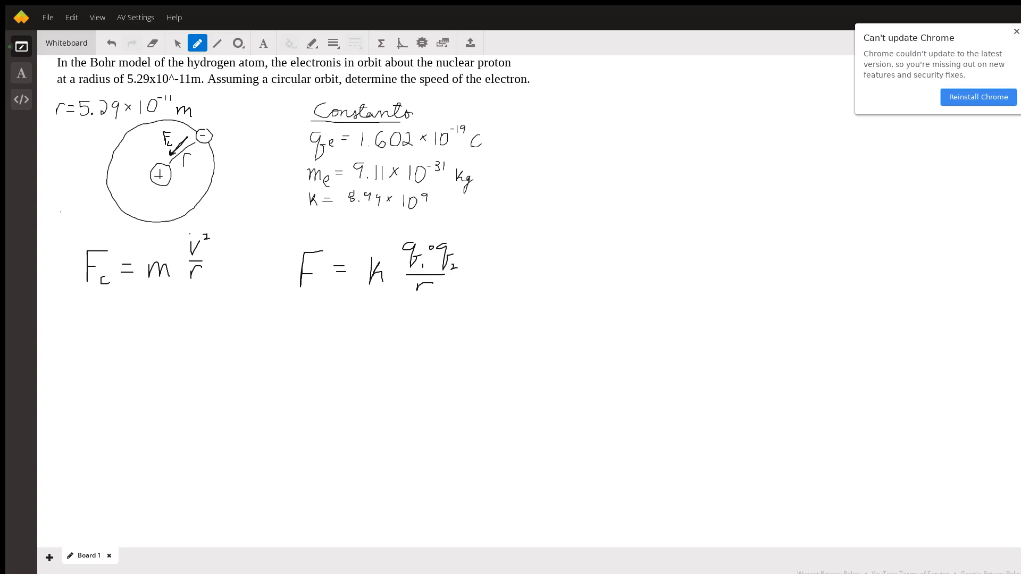
{"action": "mouse_move", "coordinate": [197, 346]}
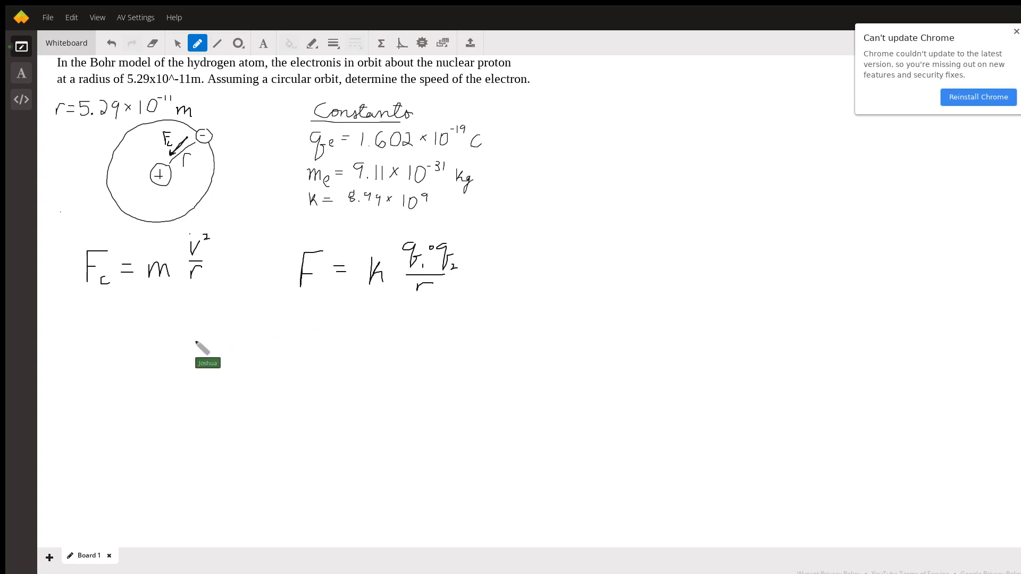
{"action": "mouse_move", "coordinate": [120, 296]}
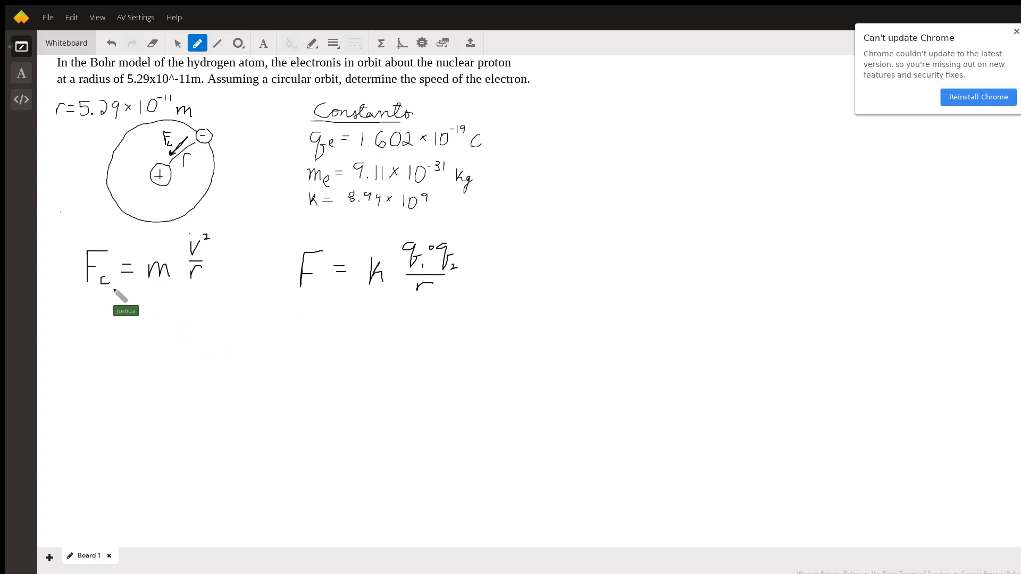
{"action": "mouse_move", "coordinate": [198, 265]}
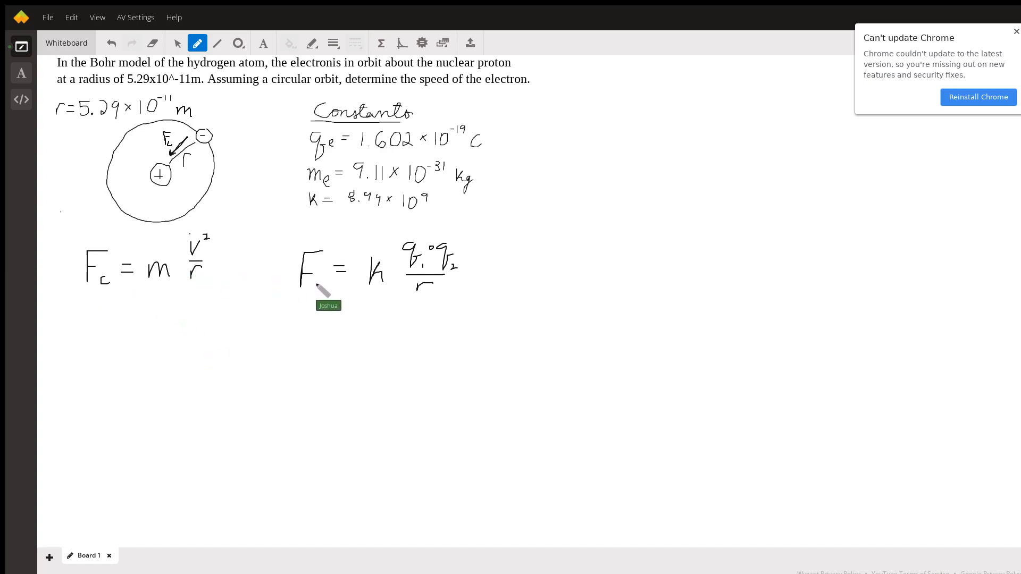
{"action": "mouse_move", "coordinate": [364, 310]}
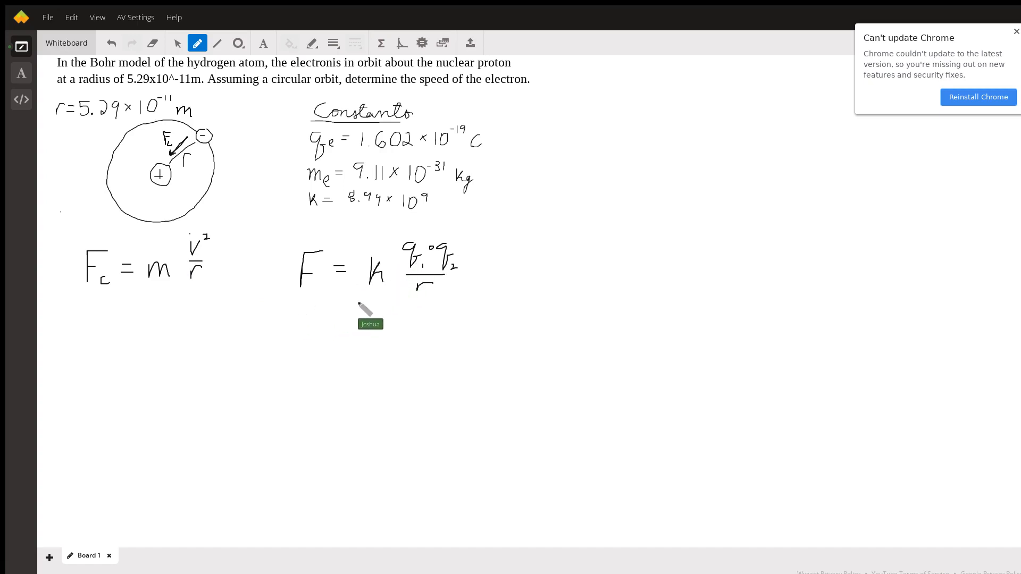
{"action": "mouse_move", "coordinate": [287, 346]}
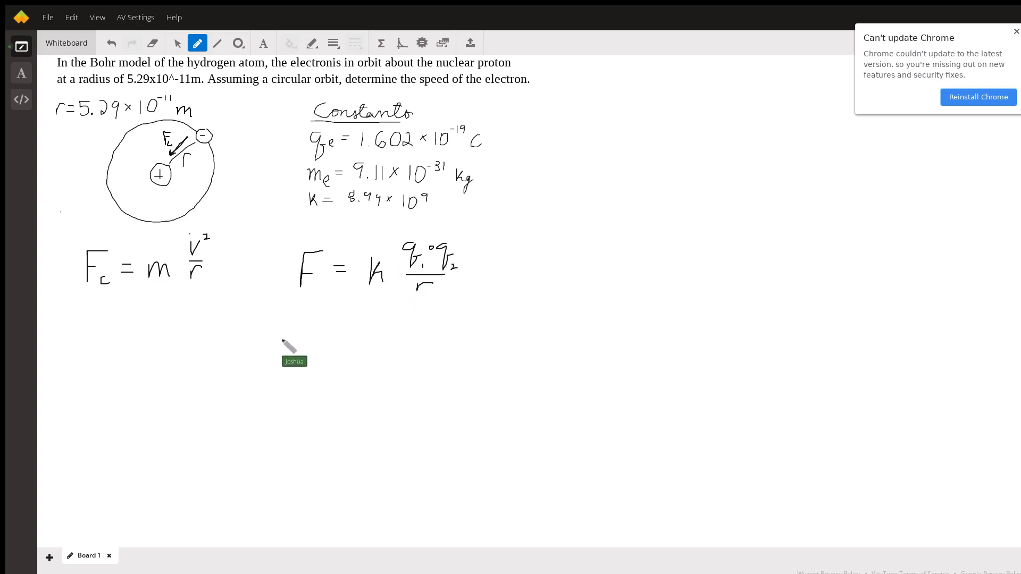
{"action": "mouse_move", "coordinate": [198, 343]}
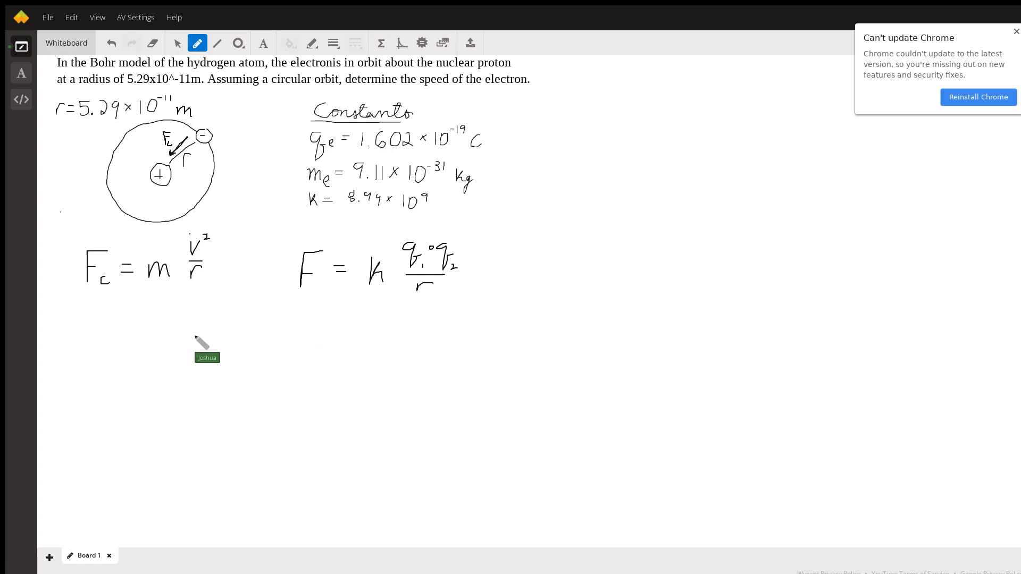
{"action": "mouse_move", "coordinate": [211, 341]}
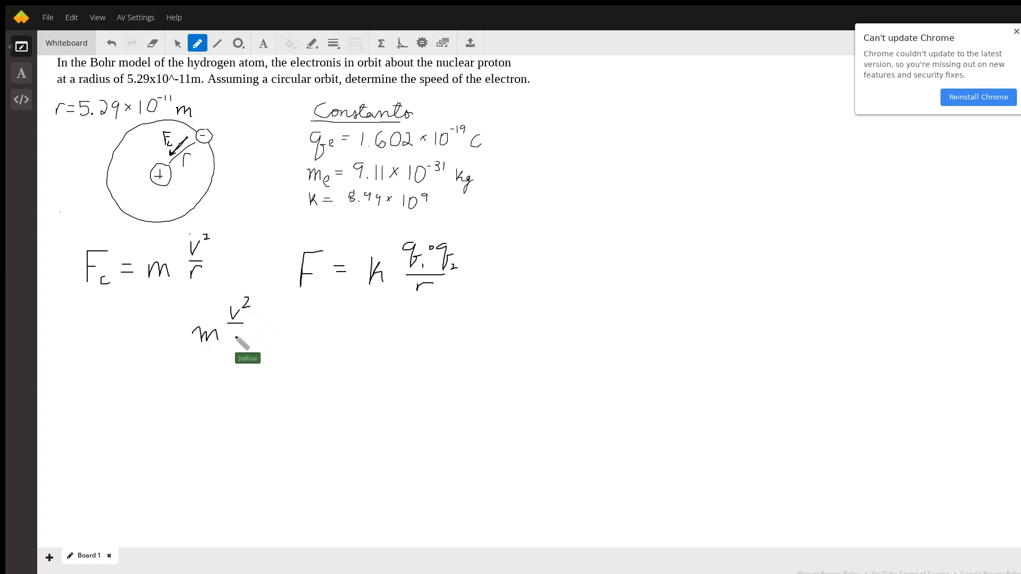
Step: Beneath both formulas, write r under v², an equals sign, then k q1·q2/r
{"action": "left_click_drag", "start_coordinate": [235, 329], "coordinate": [281, 326]}
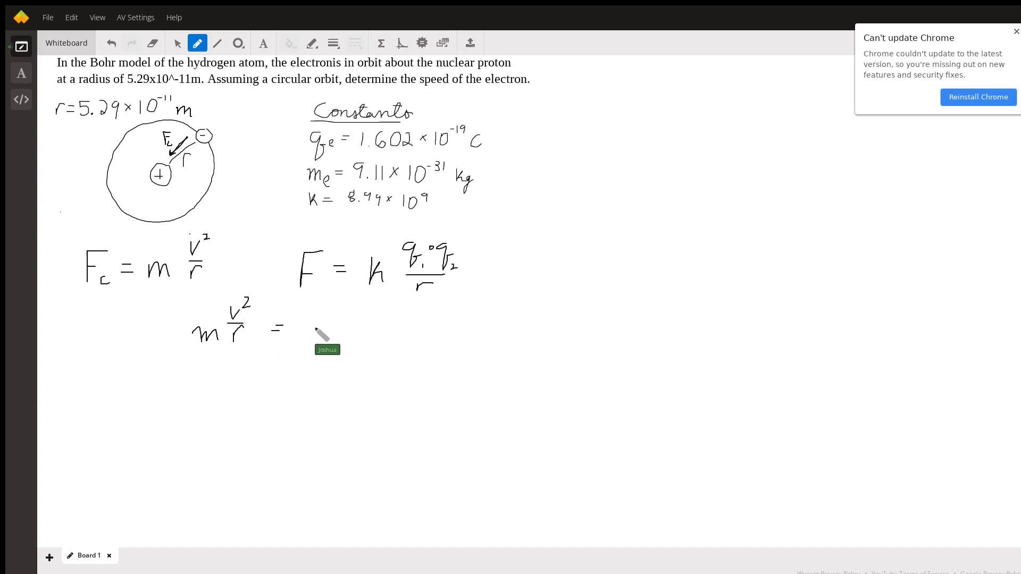
{"action": "left_click_drag", "start_coordinate": [306, 319], "coordinate": [323, 339]}
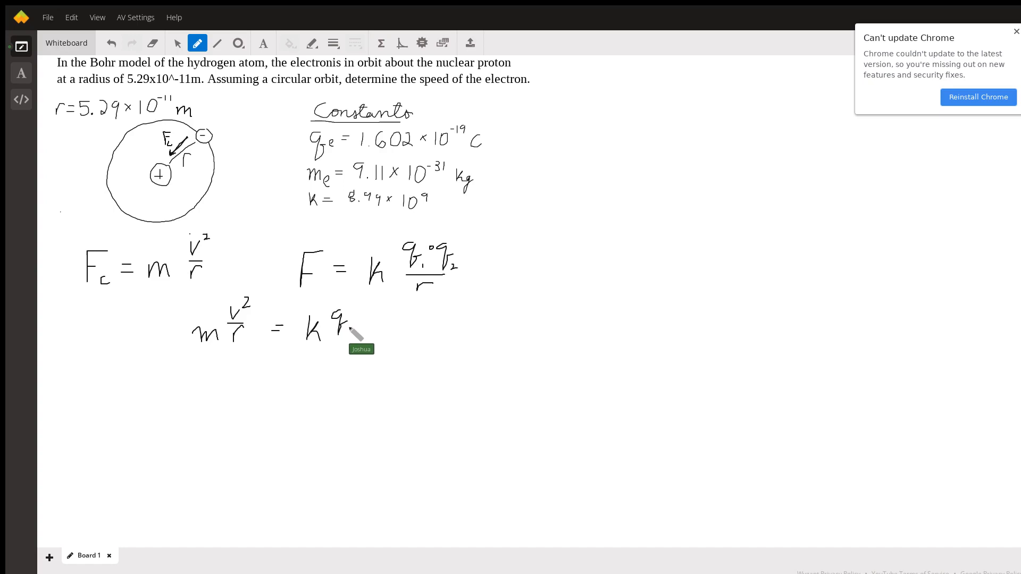
{"action": "mouse_move", "coordinate": [365, 325]}
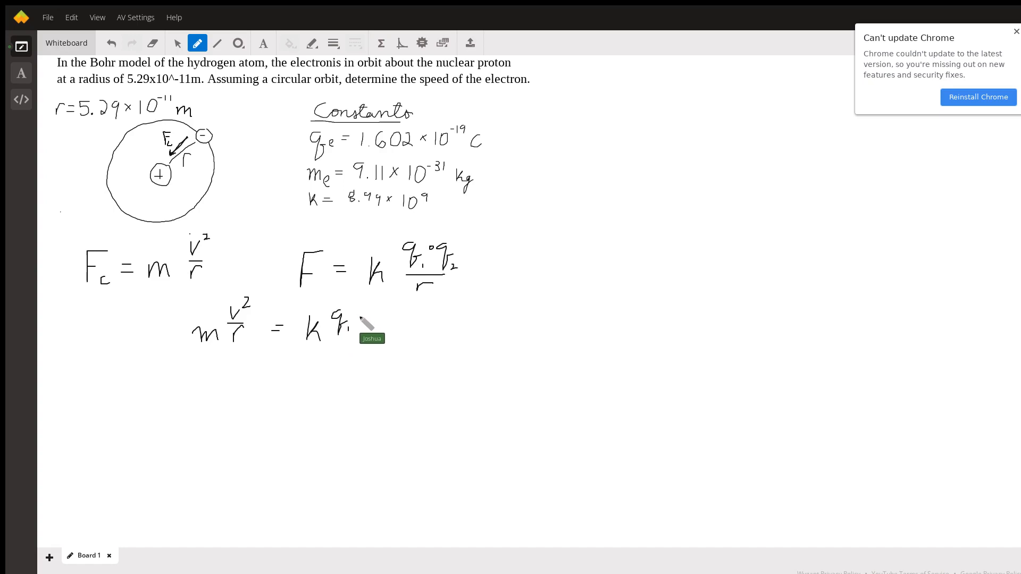
{"action": "mouse_move", "coordinate": [383, 334]}
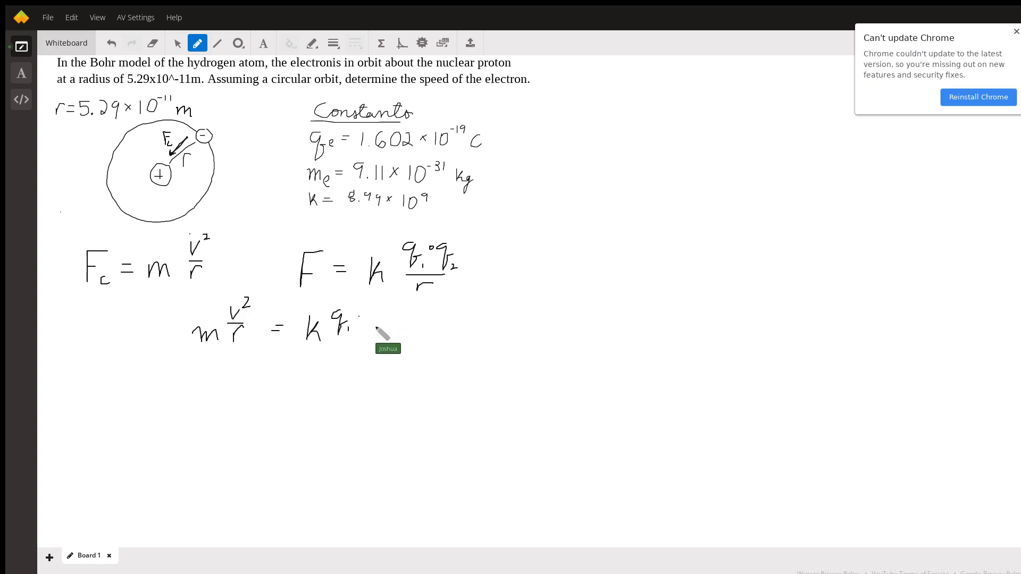
{"action": "left_click_drag", "start_coordinate": [370, 316], "coordinate": [397, 332]}
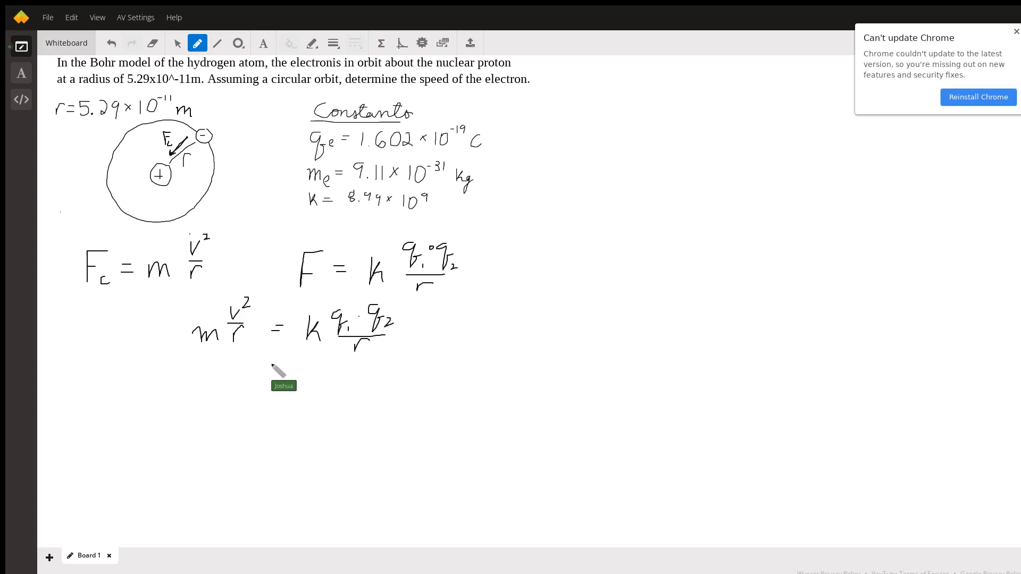
{"action": "mouse_move", "coordinate": [233, 356]}
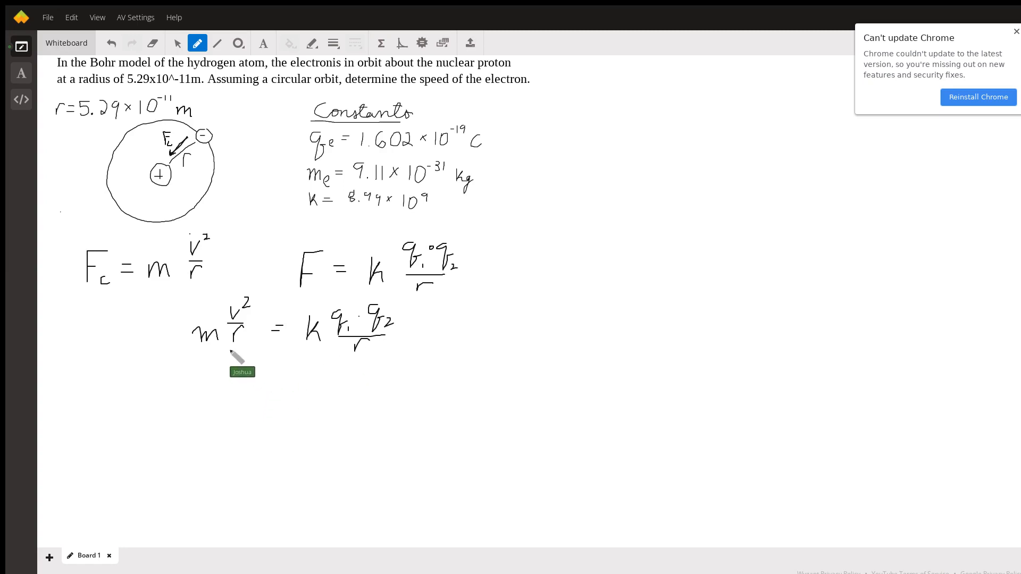
{"action": "mouse_move", "coordinate": [215, 290]}
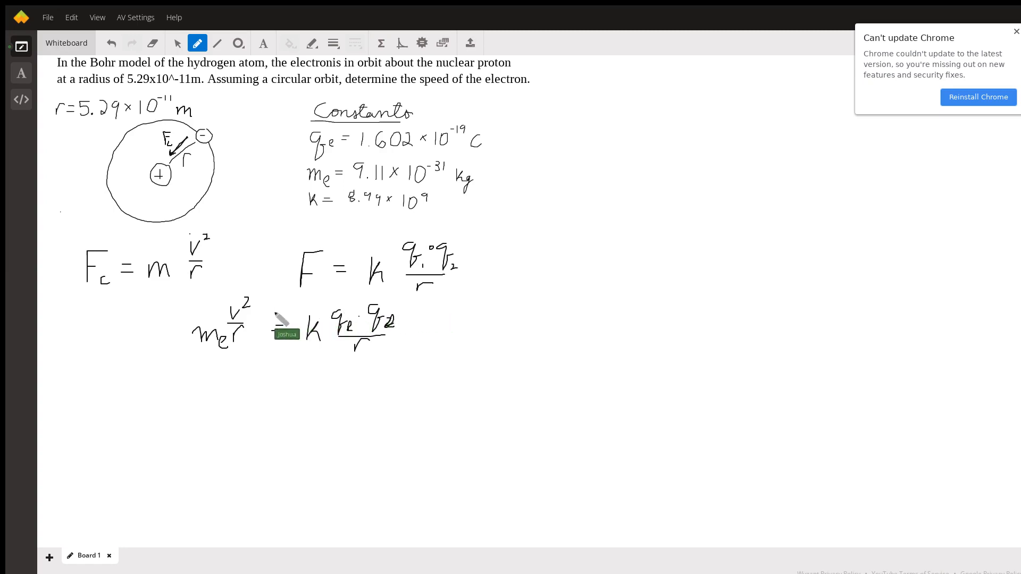
Step: Add the electron subscript e to a charge in the combined equation
{"action": "left_click_drag", "start_coordinate": [270, 329], "coordinate": [280, 329]}
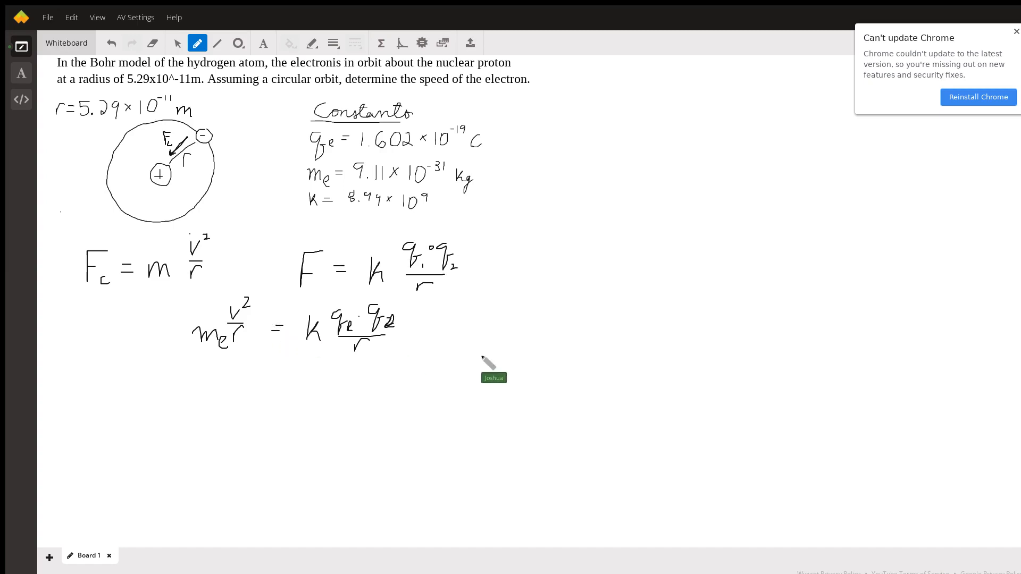
{"action": "mouse_move", "coordinate": [434, 348]}
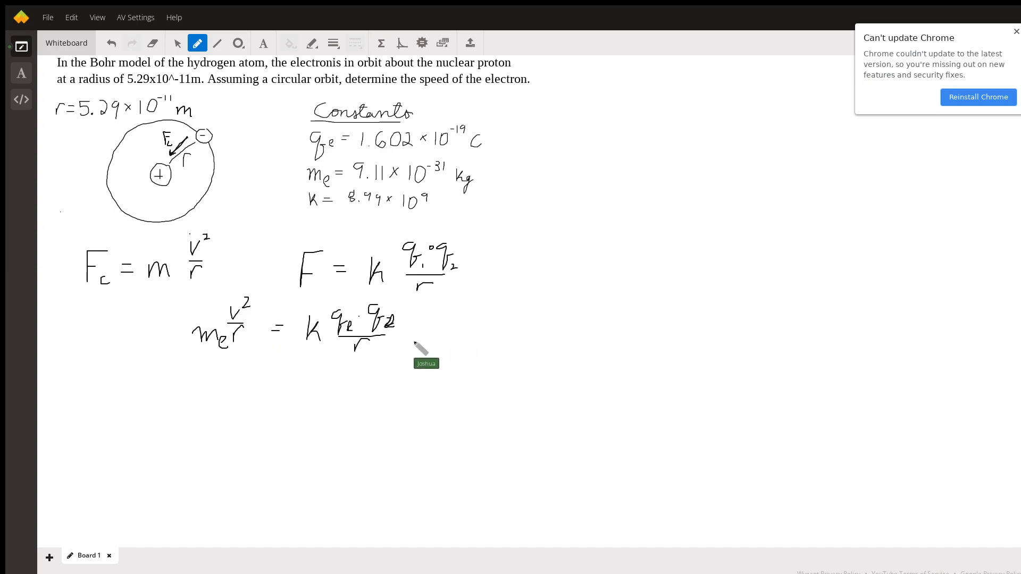
Step: Draw an arrow from the combined equation and write v² = qₑ² to its right
{"action": "left_click_drag", "start_coordinate": [411, 334], "coordinate": [446, 339]}
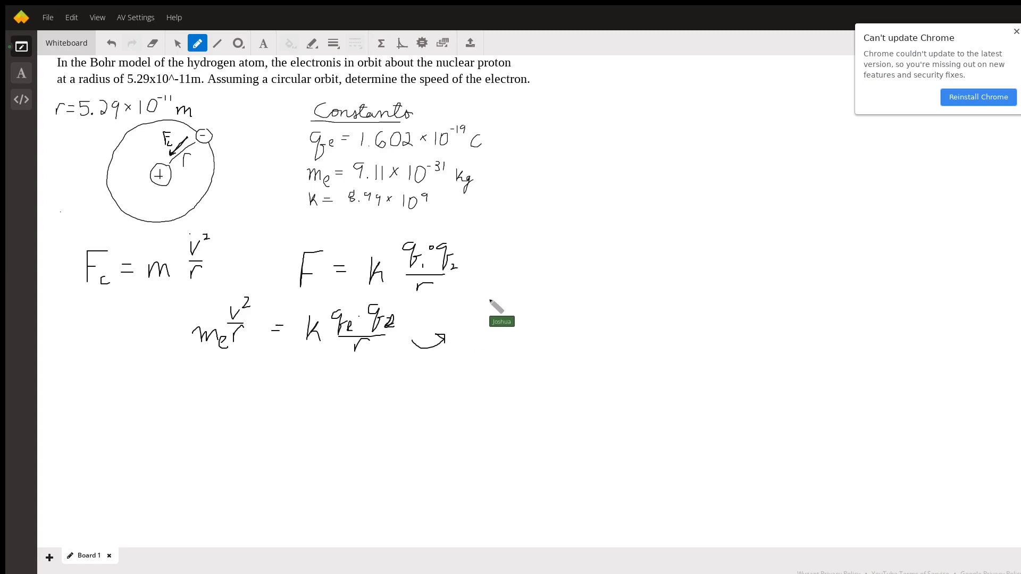
{"action": "left_click_drag", "start_coordinate": [491, 293], "coordinate": [500, 309]}
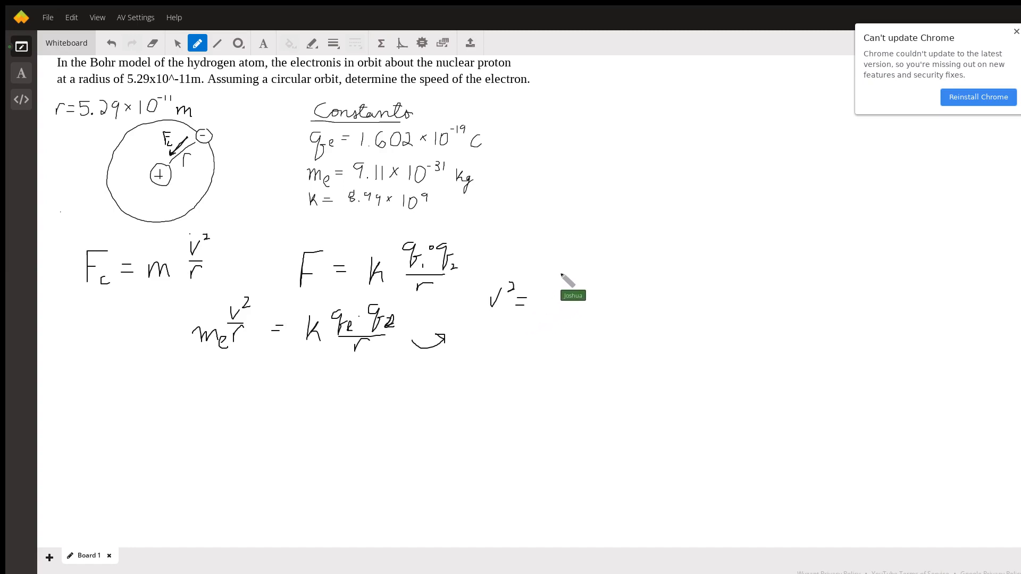
{"action": "mouse_move", "coordinate": [569, 280]}
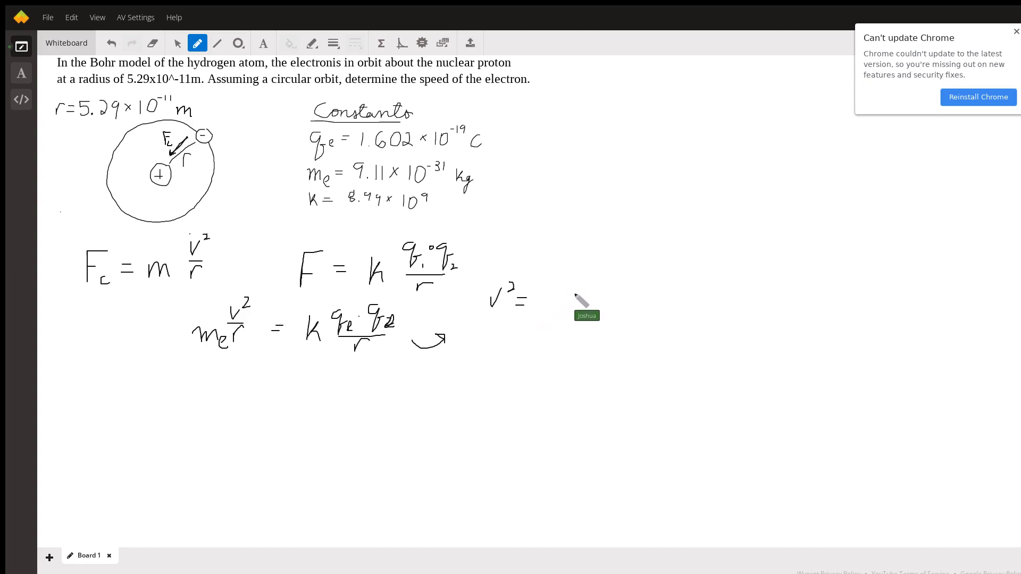
{"action": "left_click_drag", "start_coordinate": [567, 290], "coordinate": [589, 293]}
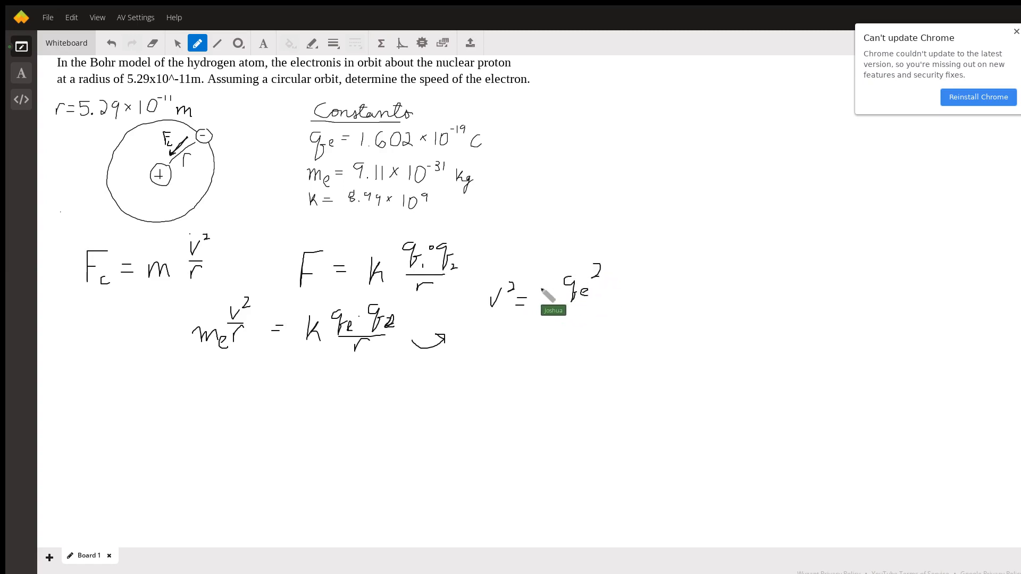
{"action": "mouse_move", "coordinate": [550, 313]}
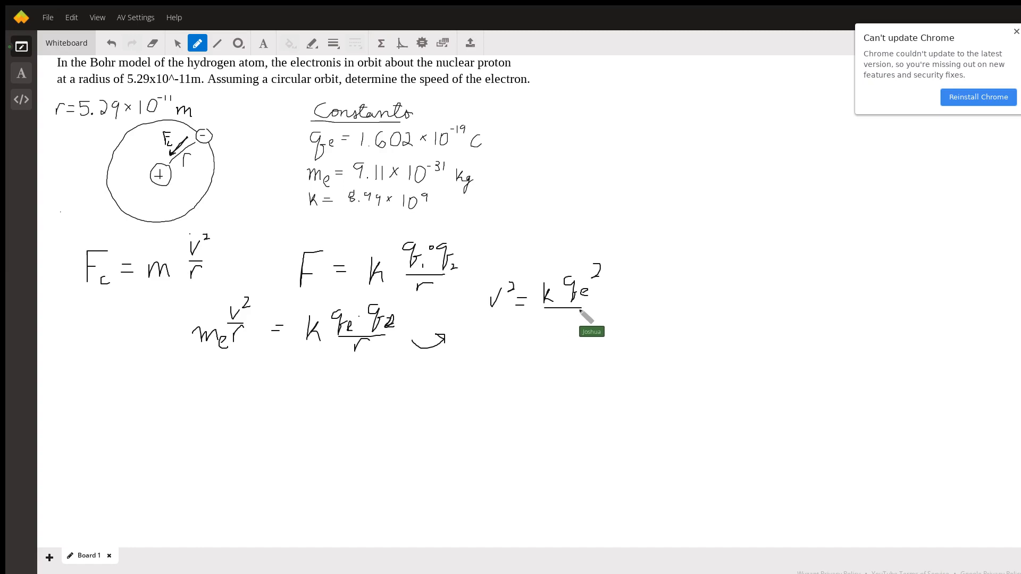
{"action": "mouse_move", "coordinate": [570, 331]}
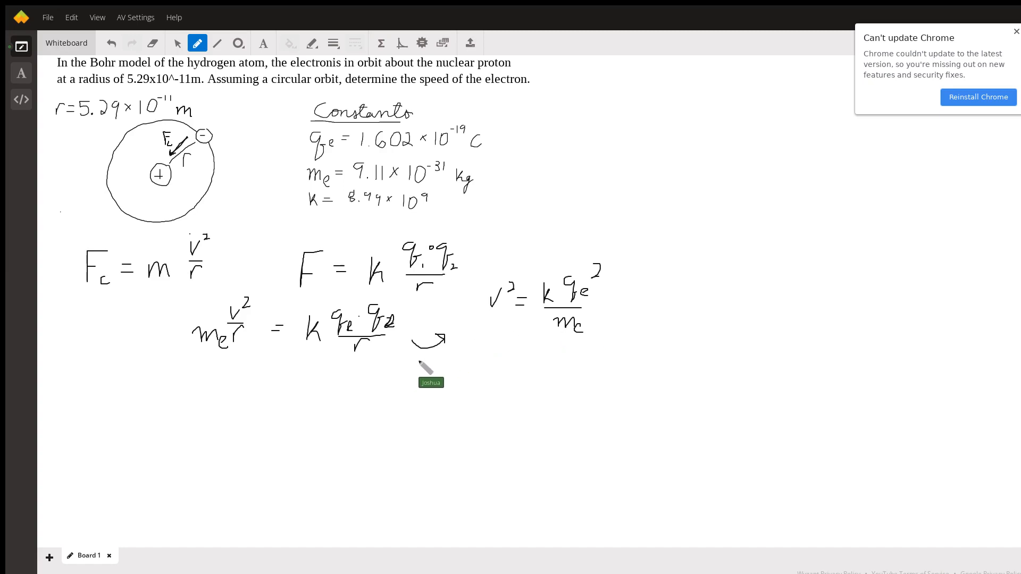
{"action": "mouse_move", "coordinate": [442, 370]}
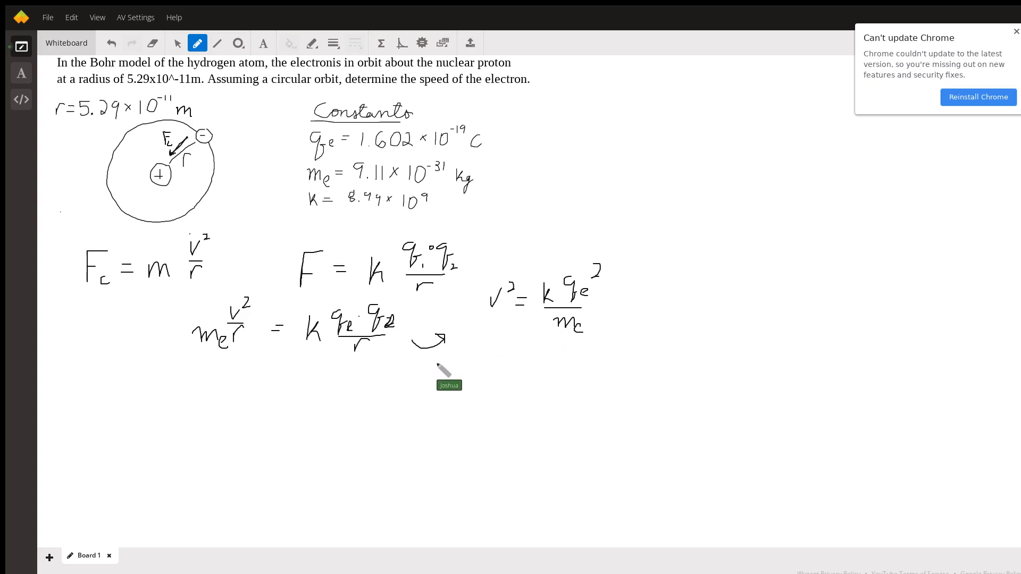
Step: Label the arrow 'alg.' and begin v = √(k qₑ below the v² line
{"action": "left_click_drag", "start_coordinate": [407, 355], "coordinate": [450, 368]}
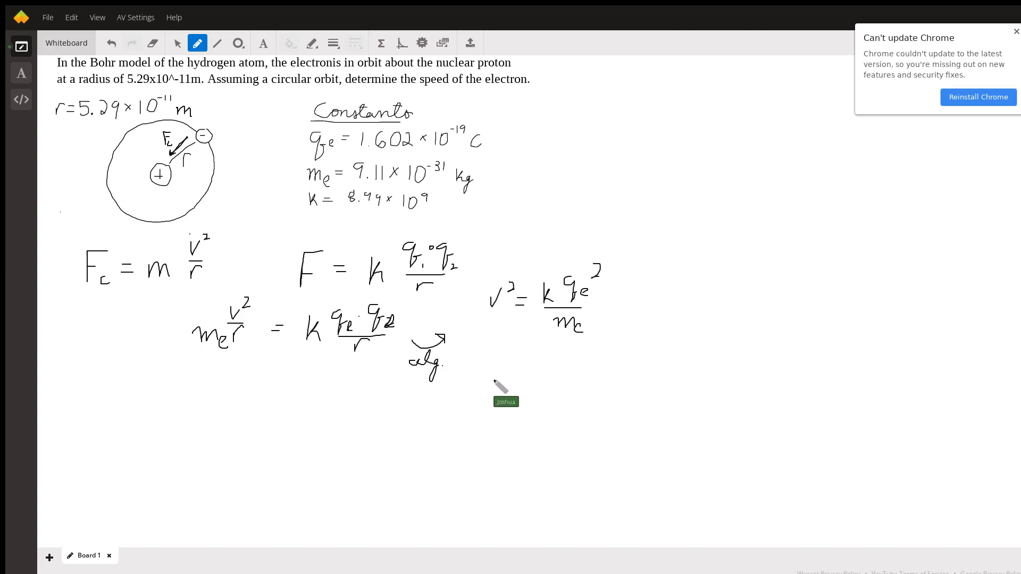
{"action": "left_click_drag", "start_coordinate": [485, 384], "coordinate": [495, 371]}
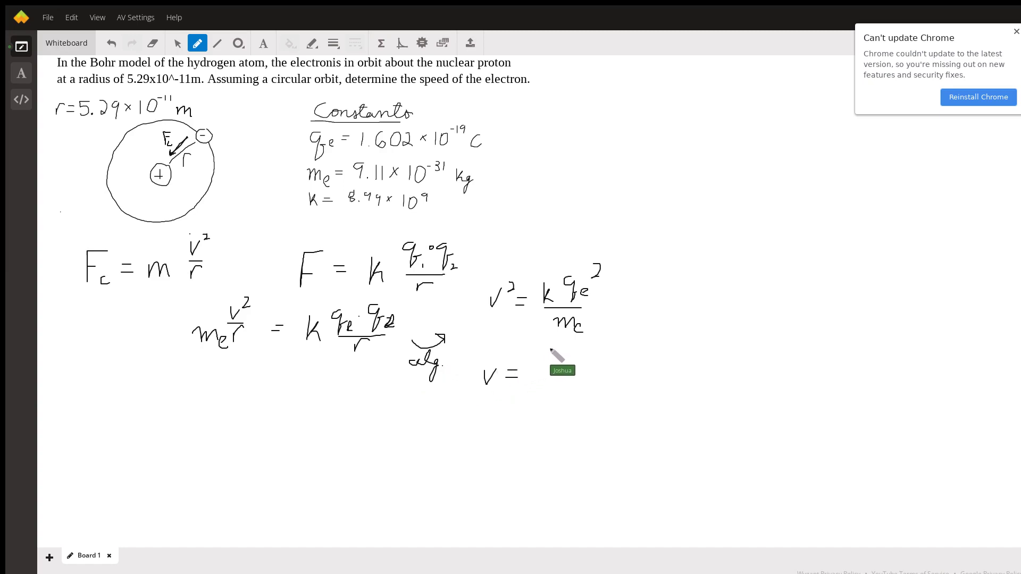
{"action": "left_click_drag", "start_coordinate": [517, 365], "coordinate": [563, 351]}
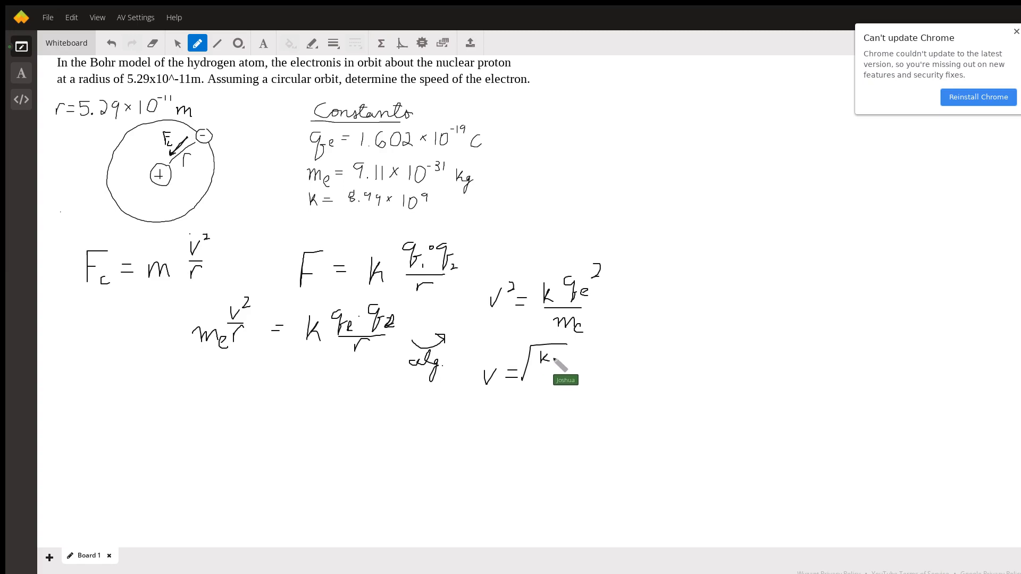
{"action": "left_click_drag", "start_coordinate": [557, 360], "coordinate": [566, 371]}
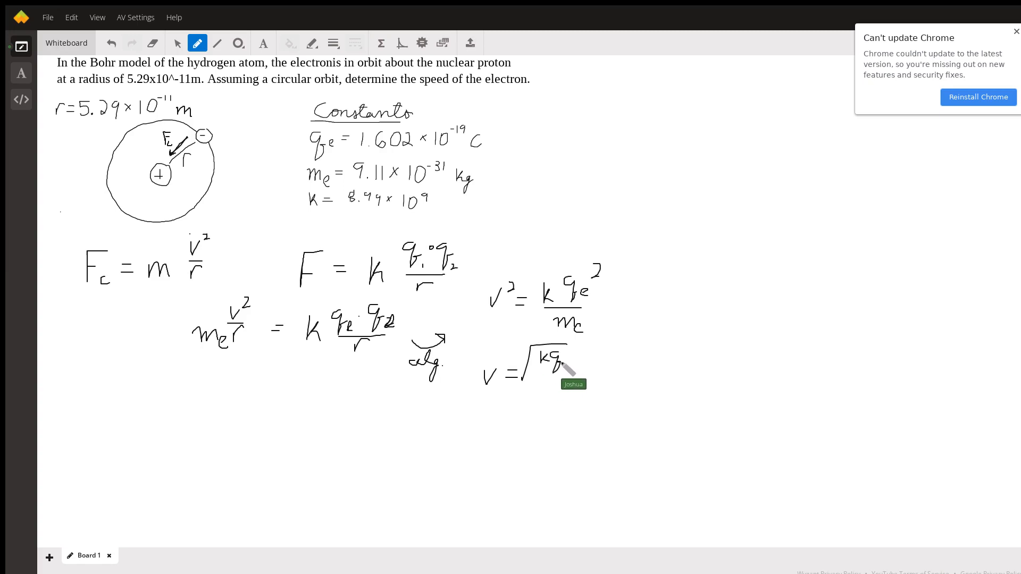